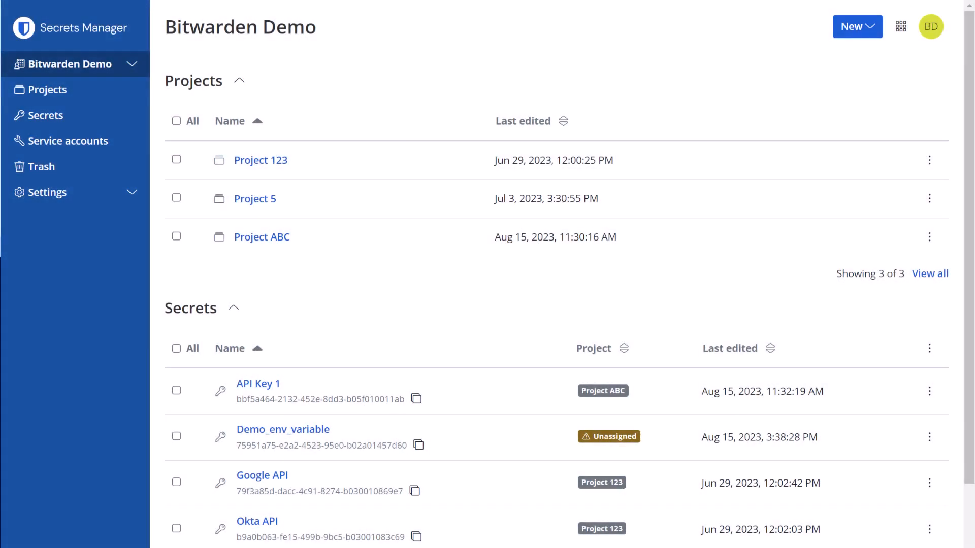
pyautogui.moveTo(867, 53)
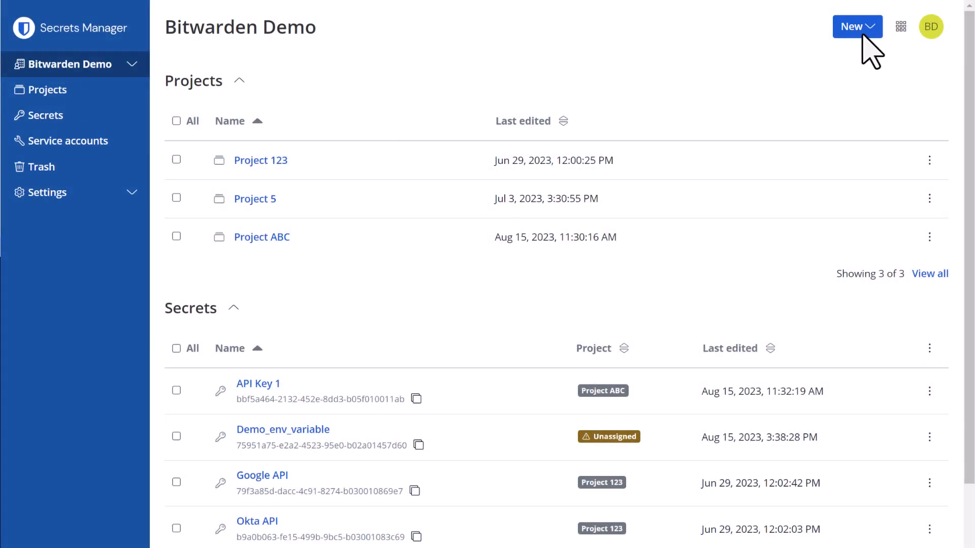
# Create and save a new service account named 'Service Account A' from the New menu.
pyautogui.click(856, 27)
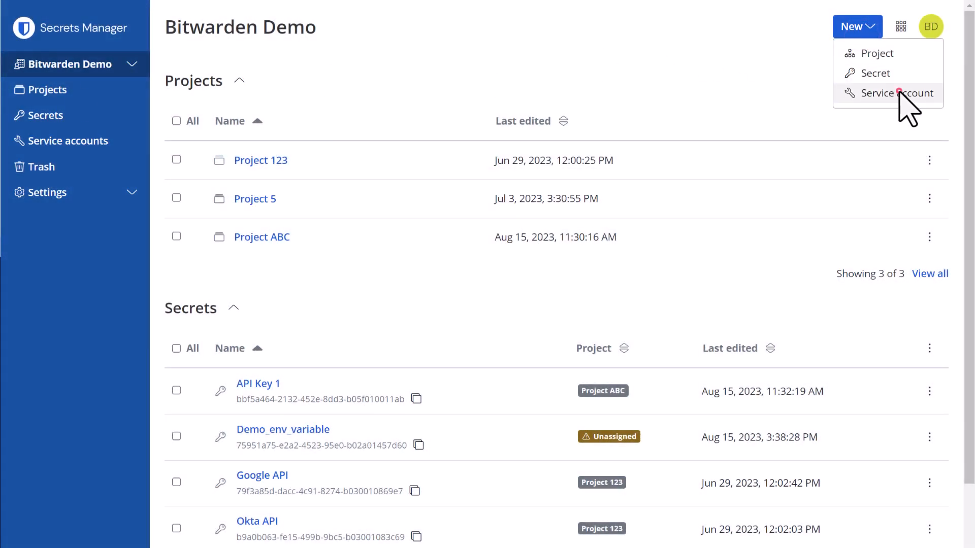
pyautogui.click(891, 92)
pyautogui.write('Service Account A')
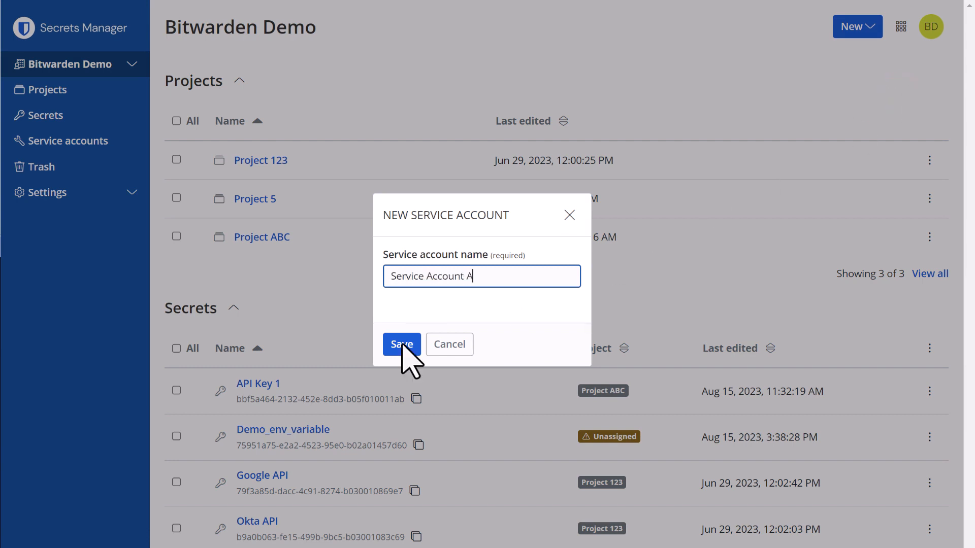
pyautogui.click(401, 344)
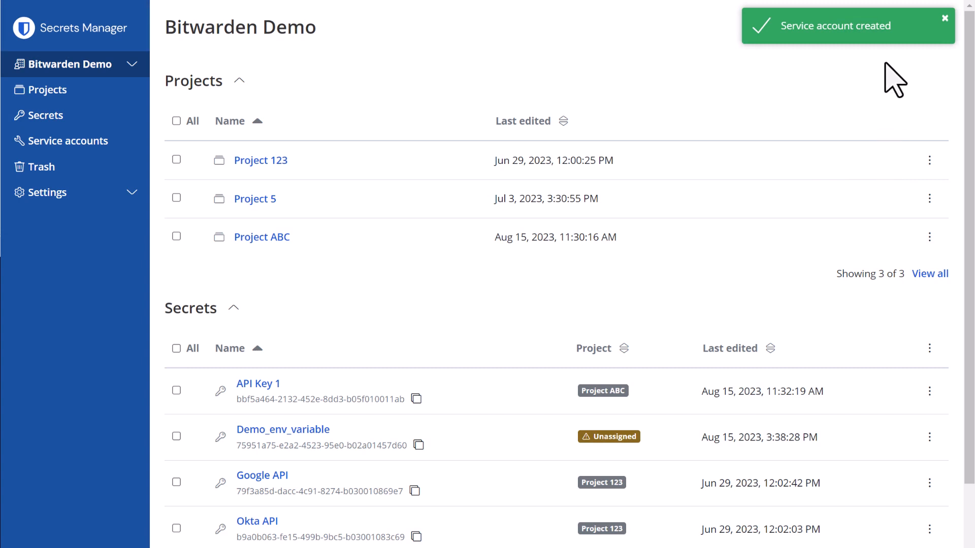
# Open Service Account A from the service accounts list and list groups and members available on its People tab.
pyautogui.click(68, 140)
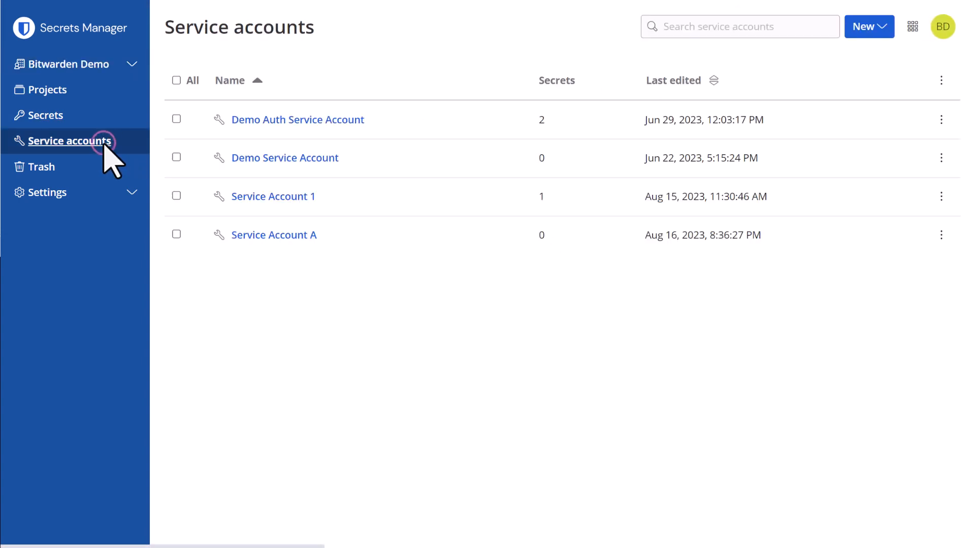
pyautogui.moveTo(273, 235)
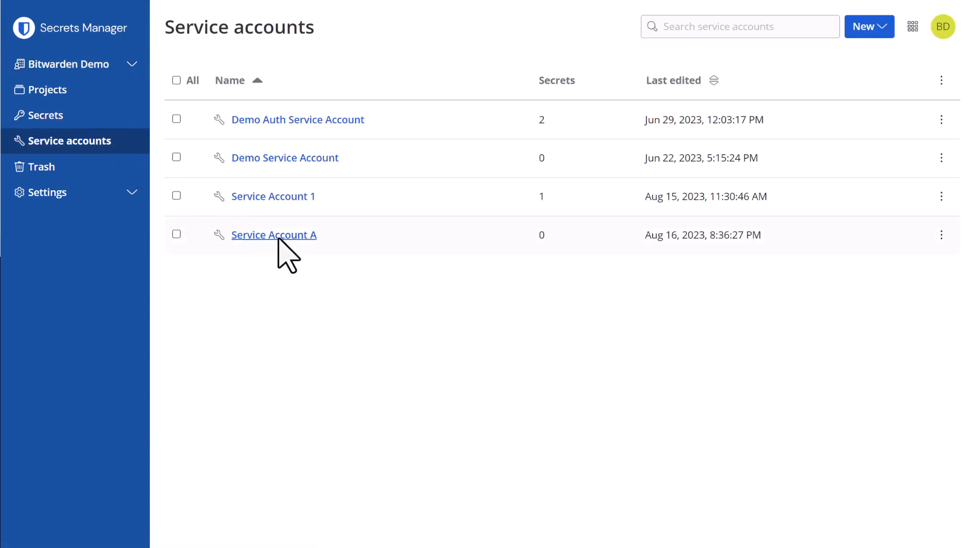
pyautogui.click(273, 235)
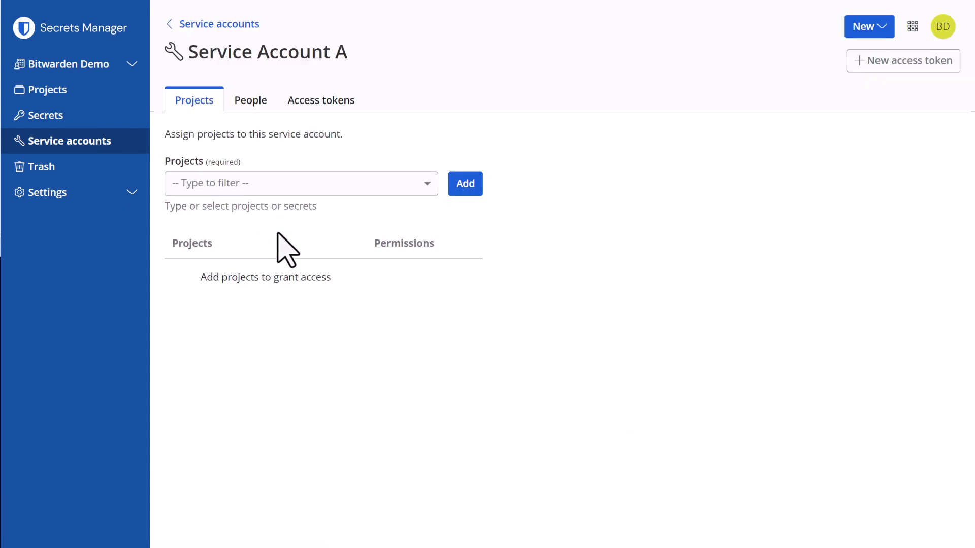
pyautogui.click(251, 100)
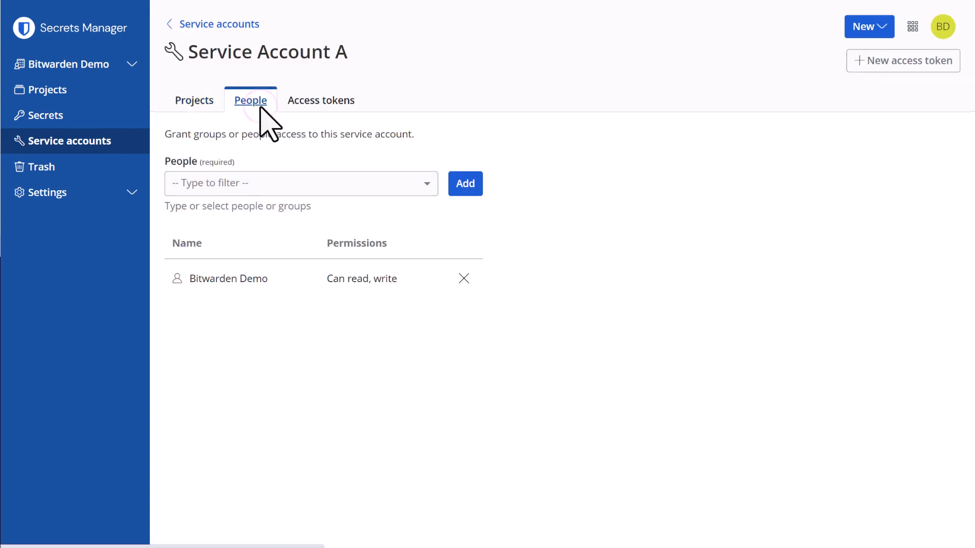
pyautogui.click(299, 183)
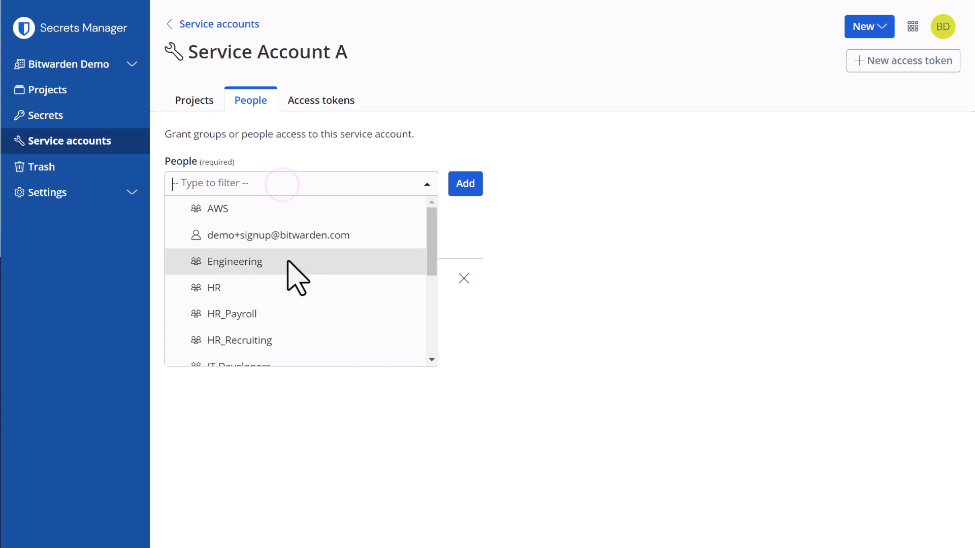